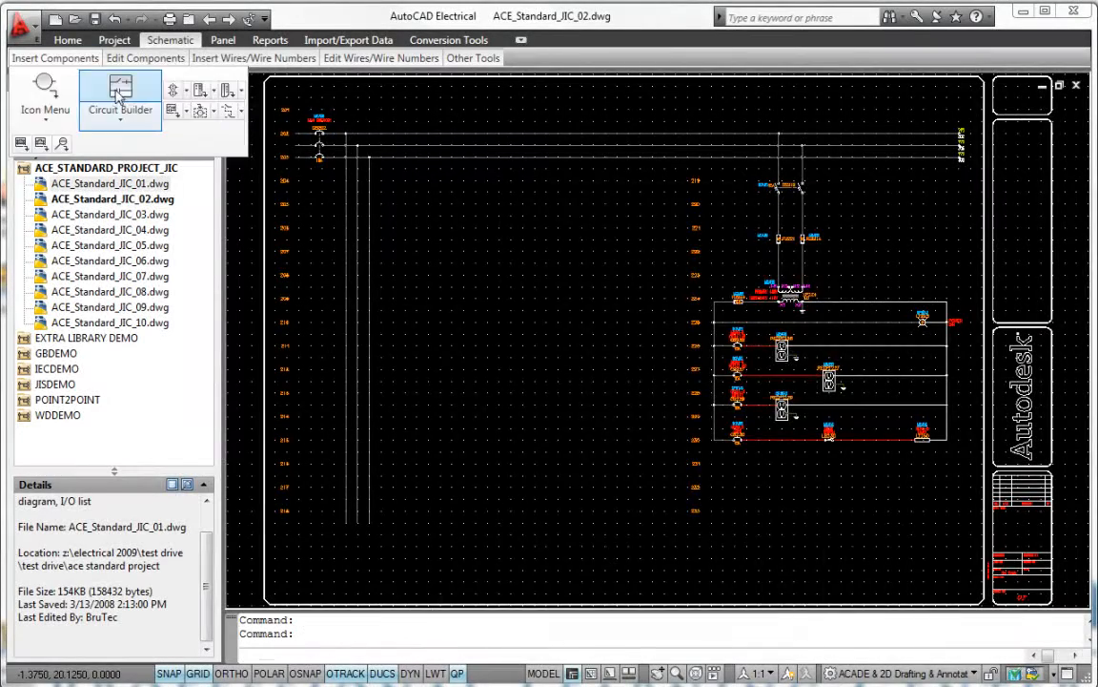
- Assign the AB 1494 100A disconnect switch and a dry control transformer from the parts catalog
{"action": "left_click", "coordinate": [119, 96]}
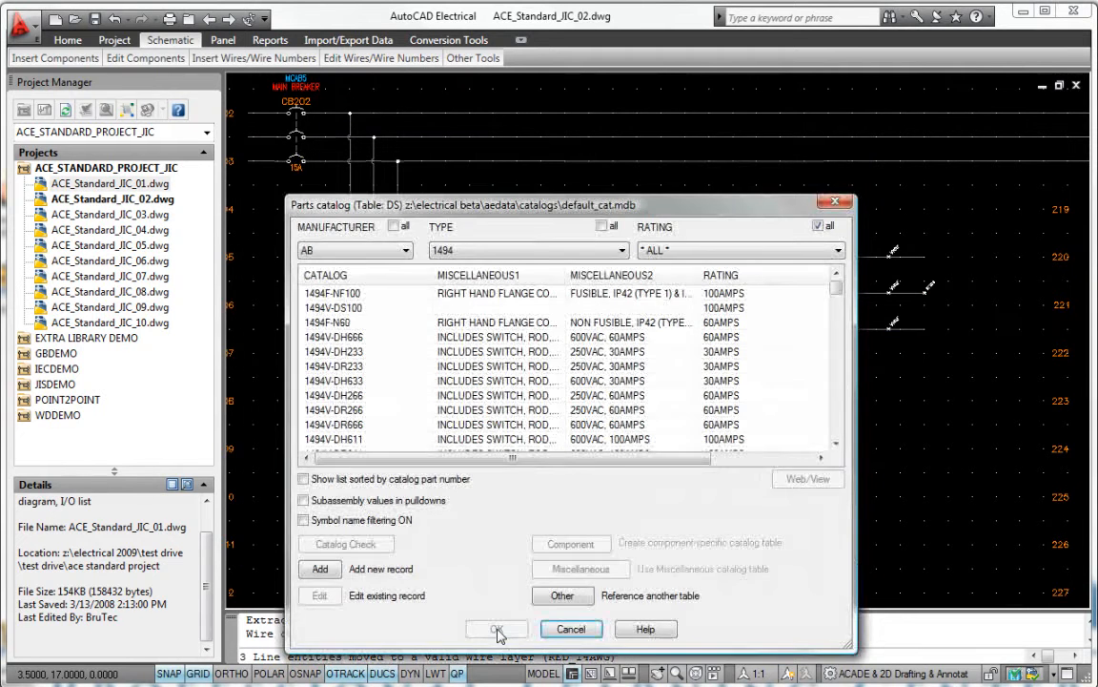
{"action": "left_click", "coordinate": [496, 630]}
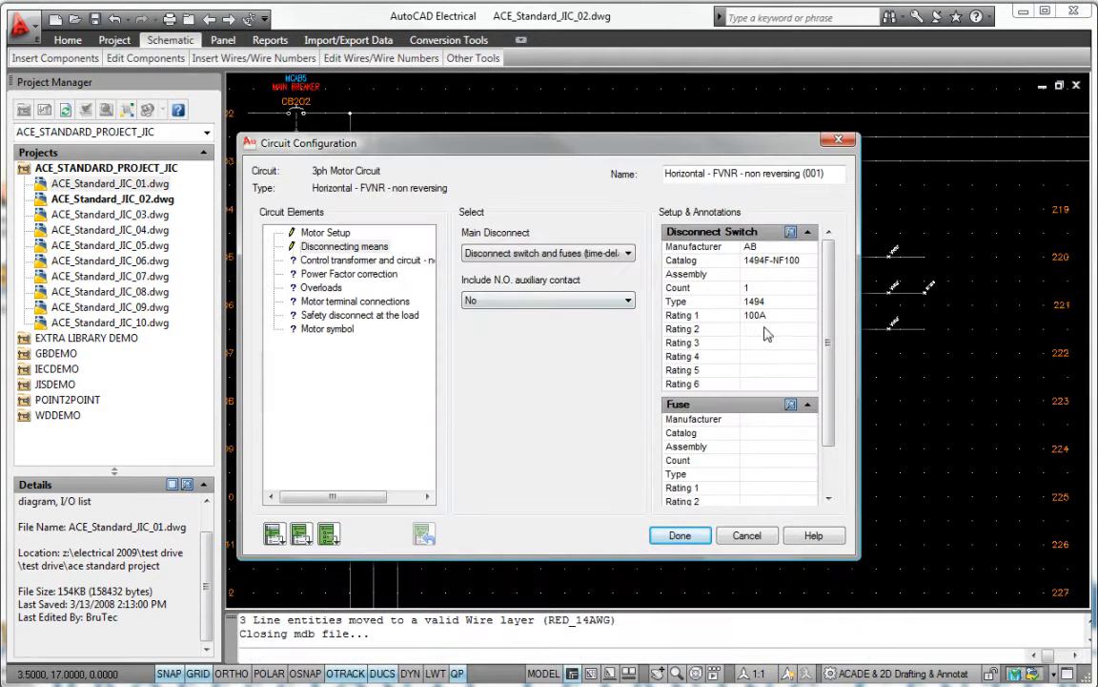
{"action": "left_click", "coordinate": [366, 259]}
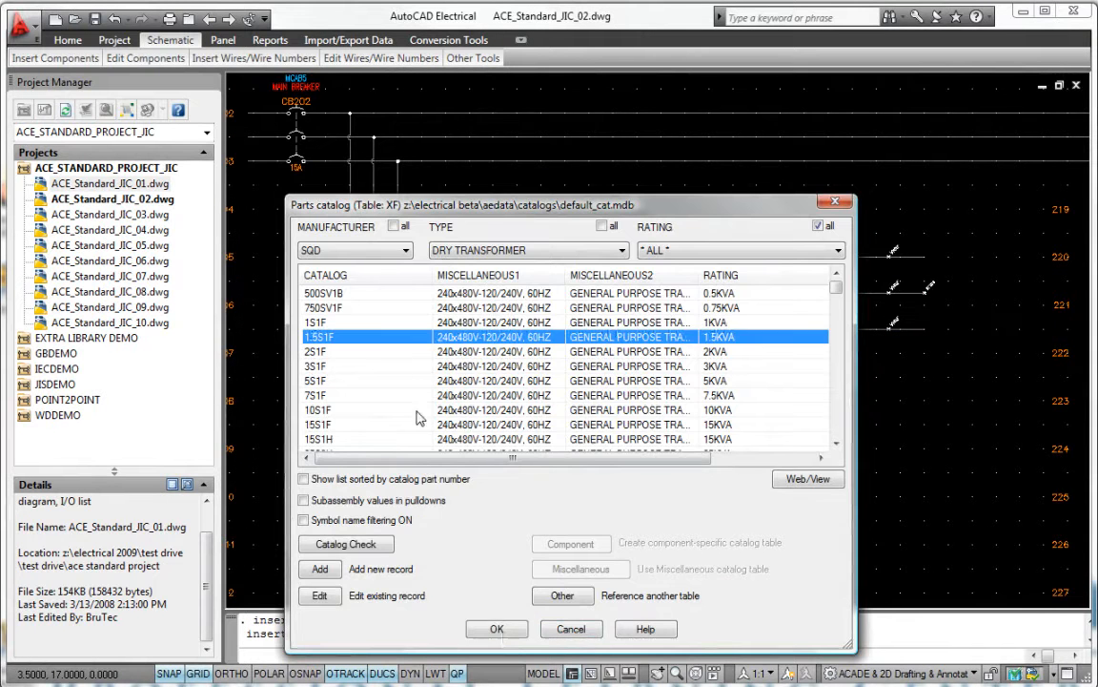
{"action": "left_click", "coordinate": [496, 629]}
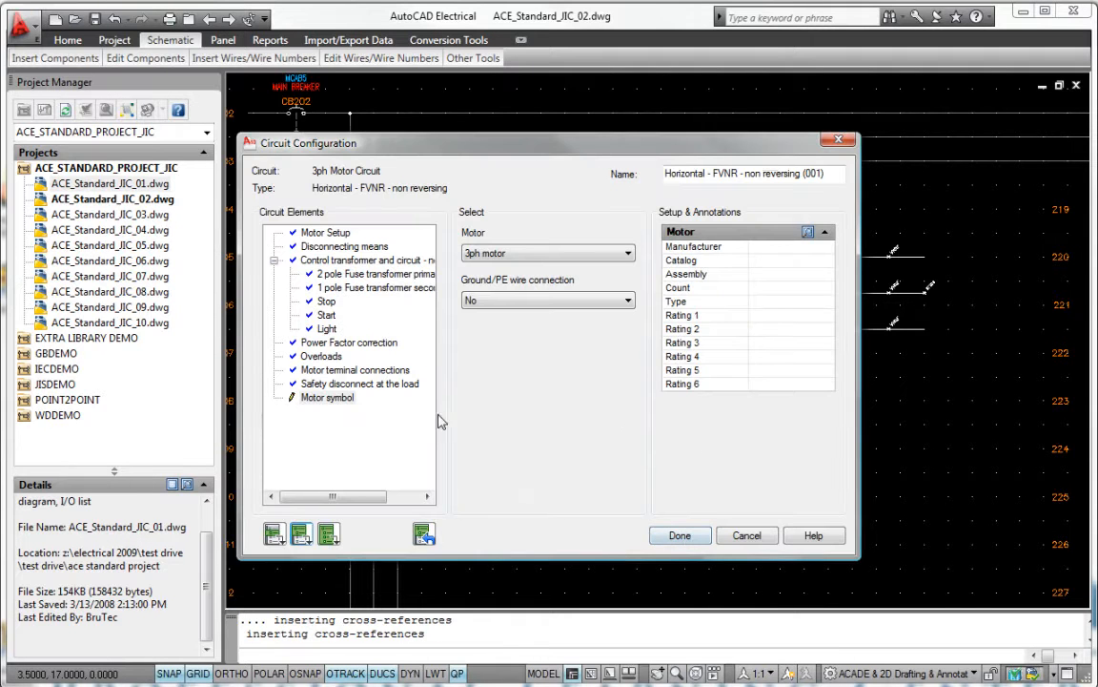
- Assign an AB 2HP AC MOTOR to the motor symbol with Ground/PE wire connection set to Yes
{"action": "left_click", "coordinate": [328, 399]}
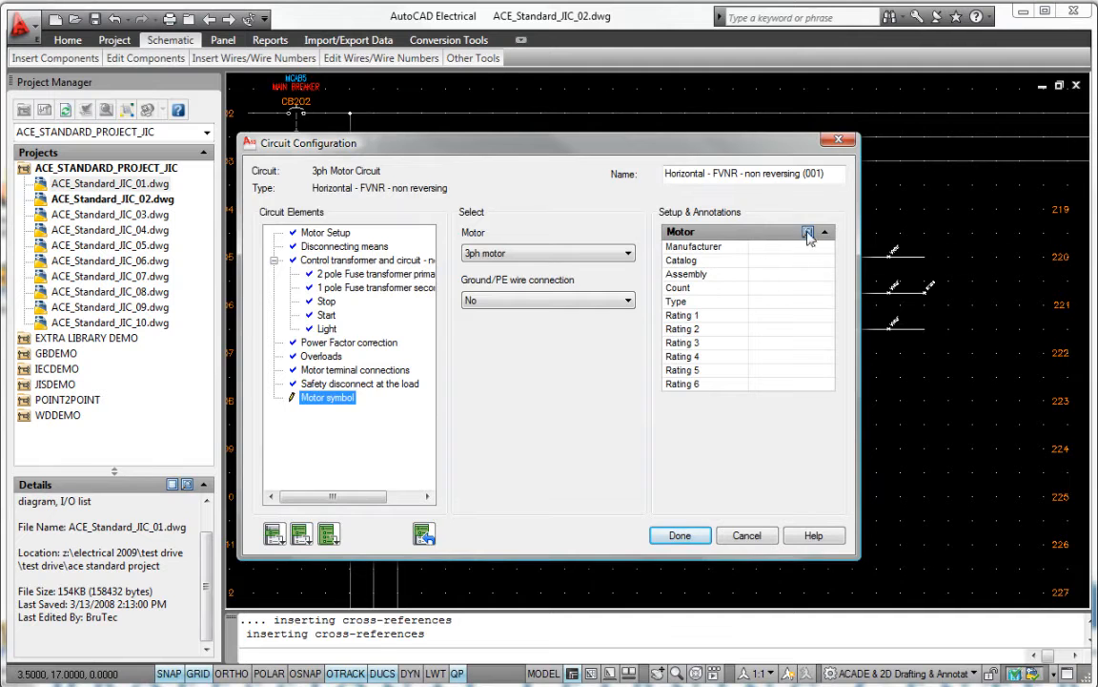
{"action": "left_click", "coordinate": [808, 232]}
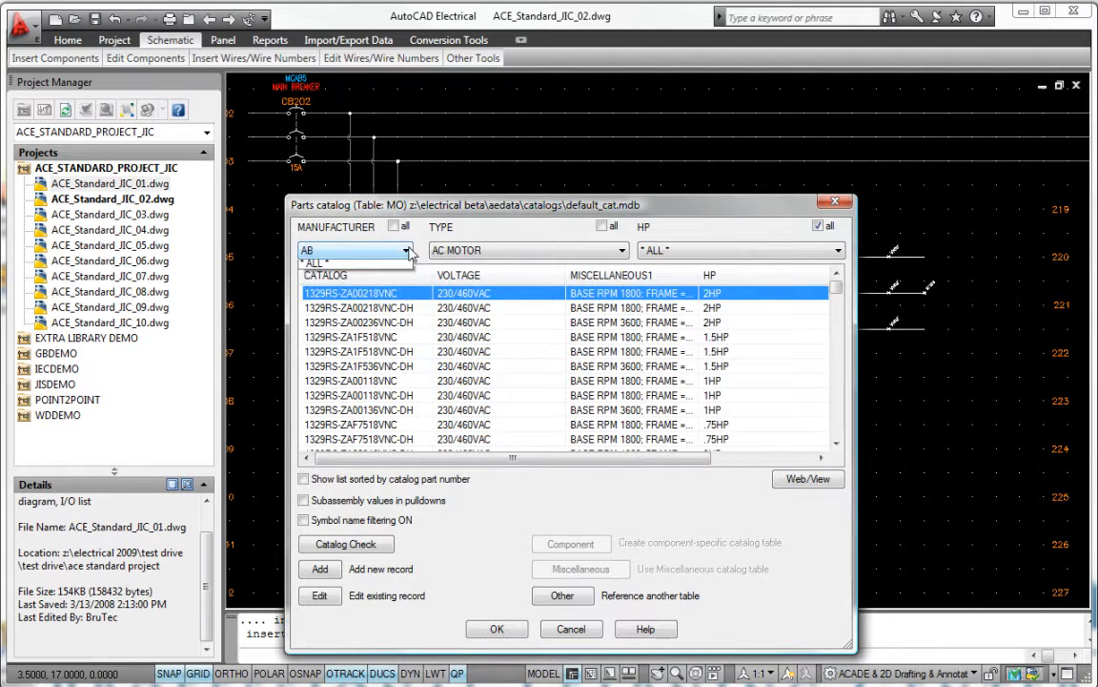
{"action": "left_click", "coordinate": [622, 250]}
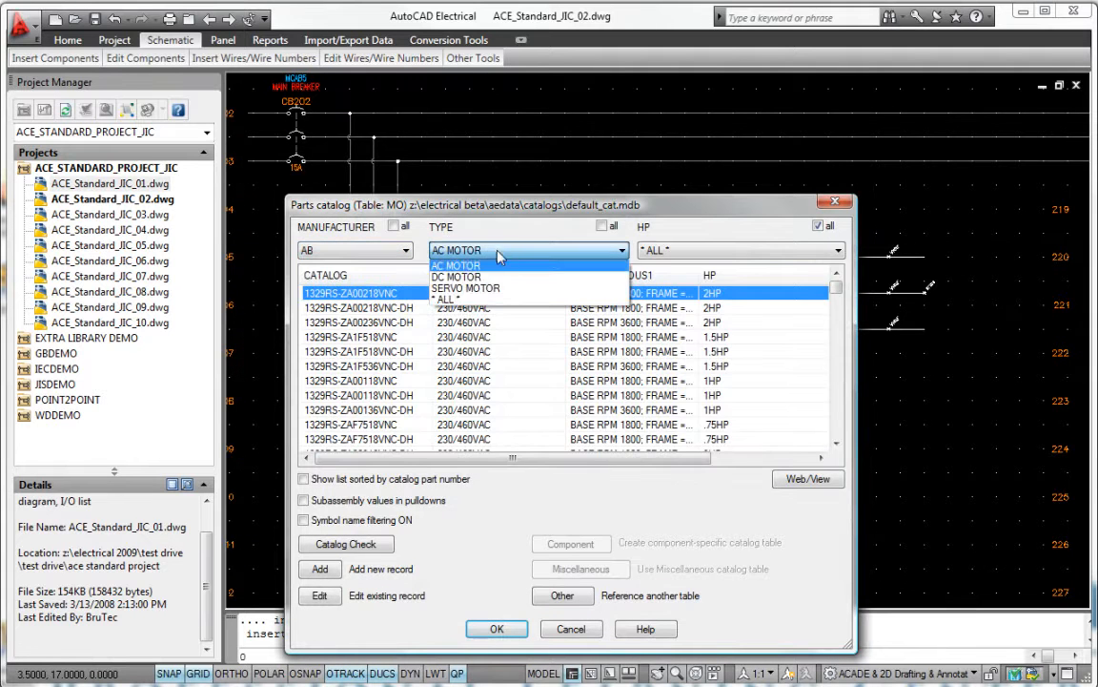
{"action": "left_click", "coordinate": [496, 630]}
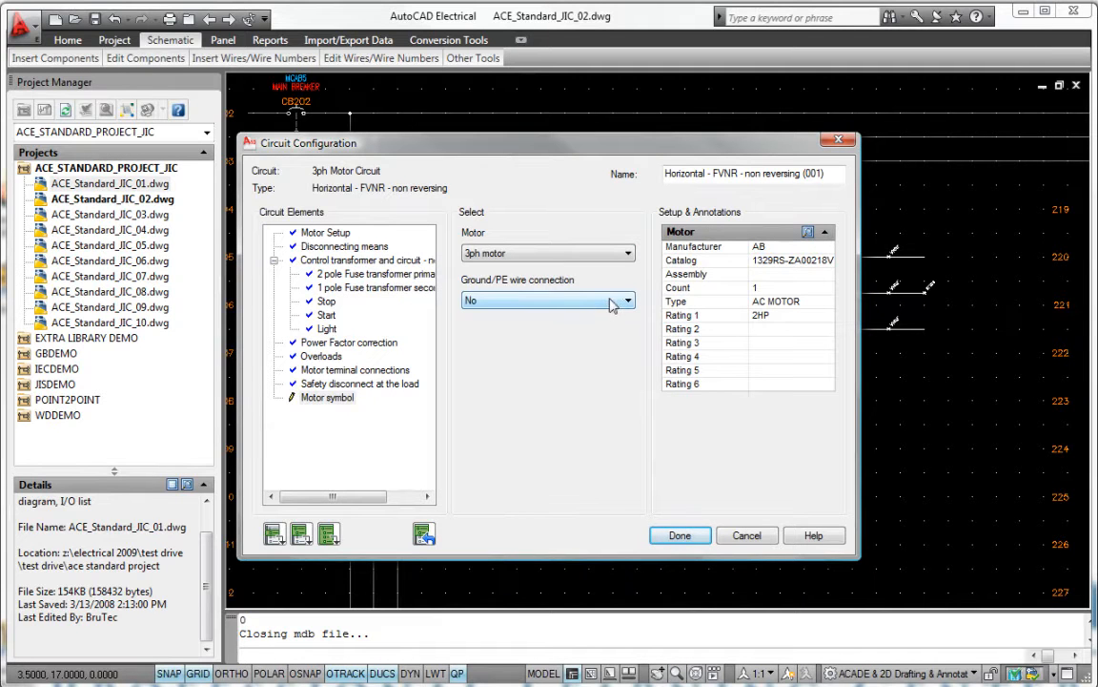
{"action": "left_click", "coordinate": [625, 301]}
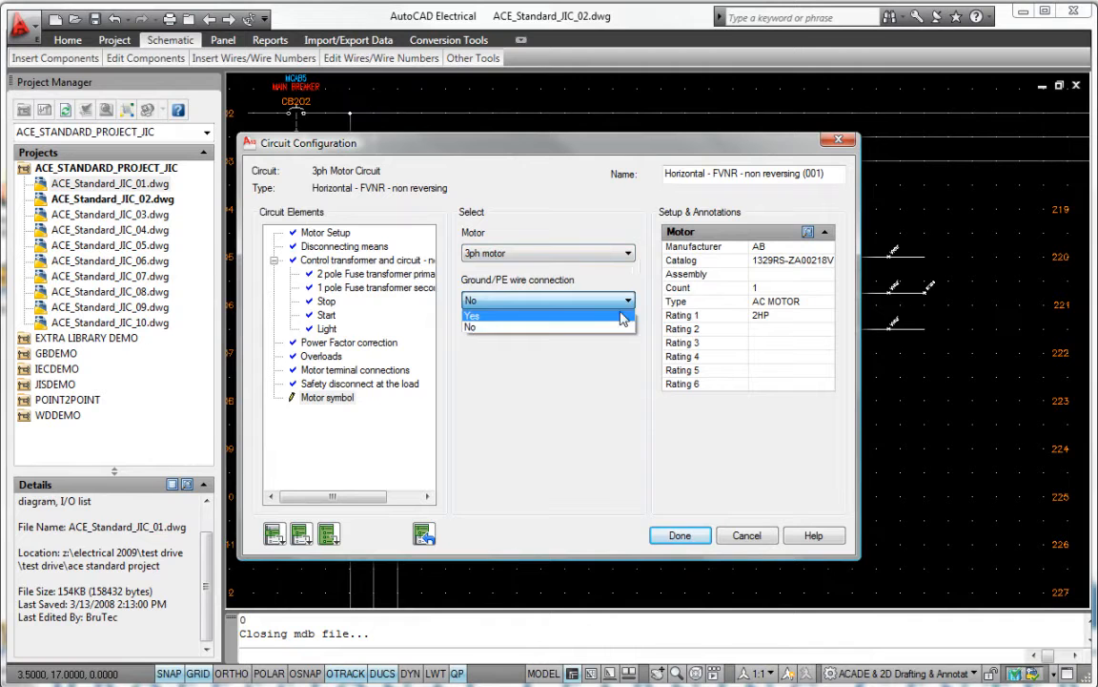
{"action": "left_click", "coordinate": [473, 315]}
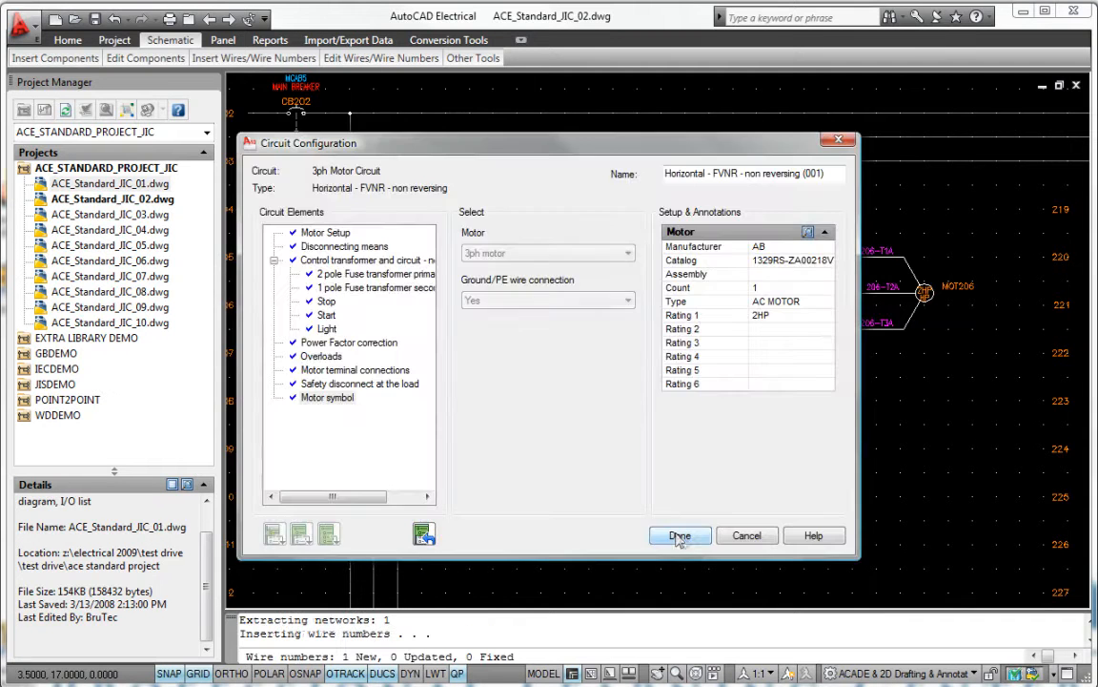
{"action": "left_click", "coordinate": [679, 534]}
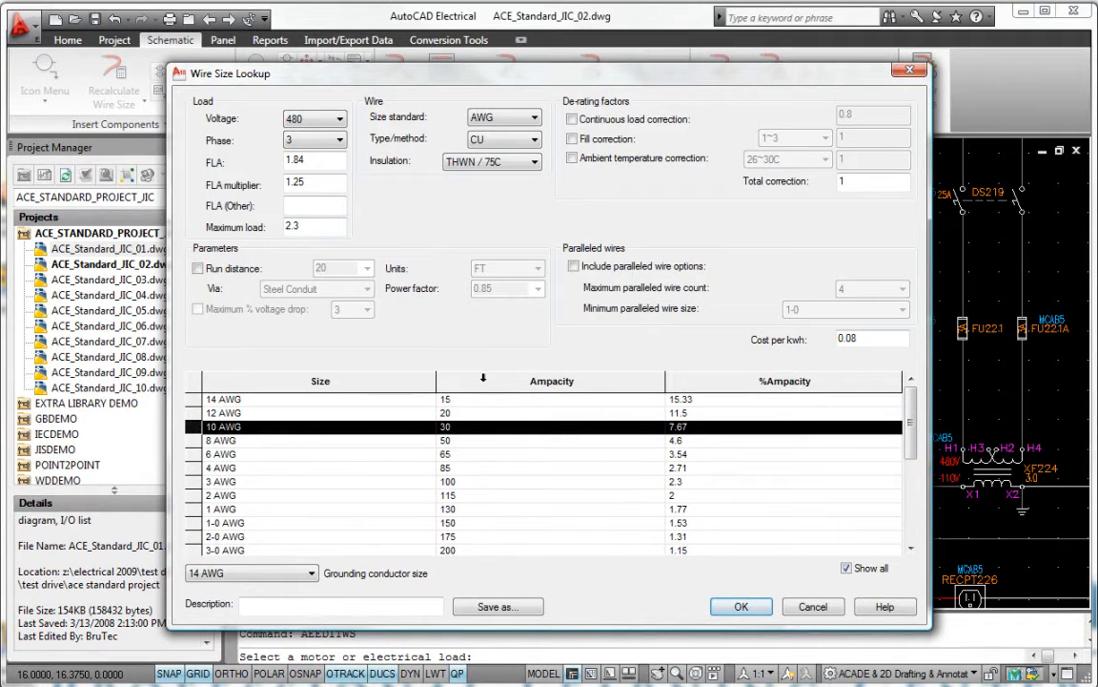
- Change the Wire Size Lookup load voltage from 480 to 575 V
{"action": "left_click", "coordinate": [339, 119]}
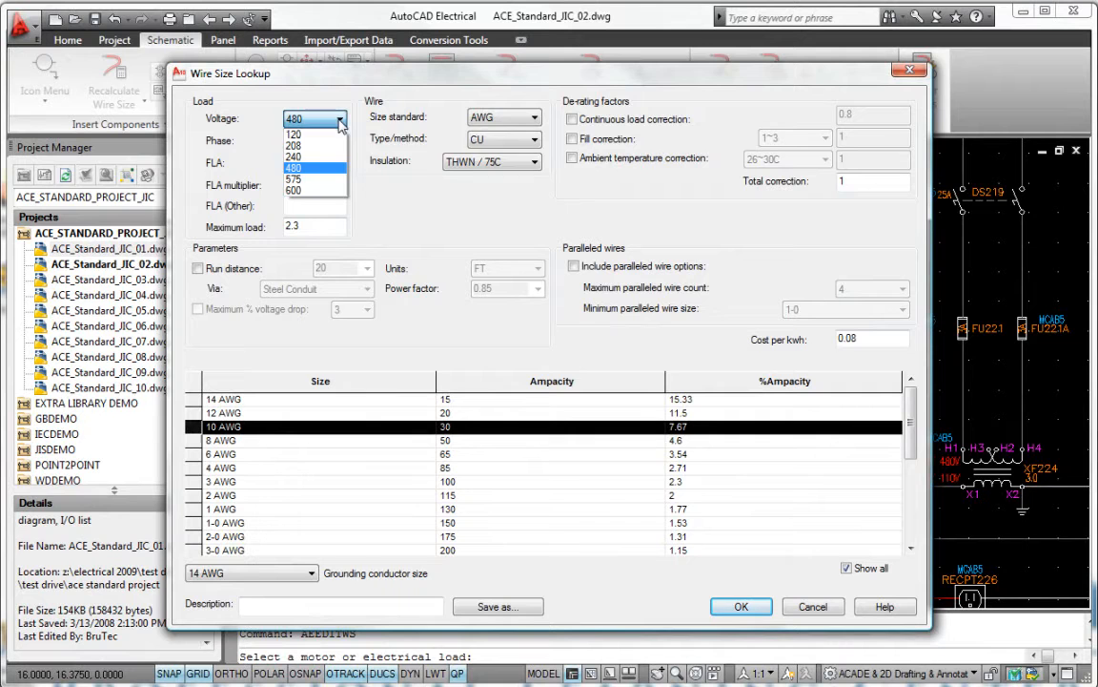
{"action": "left_click", "coordinate": [294, 179]}
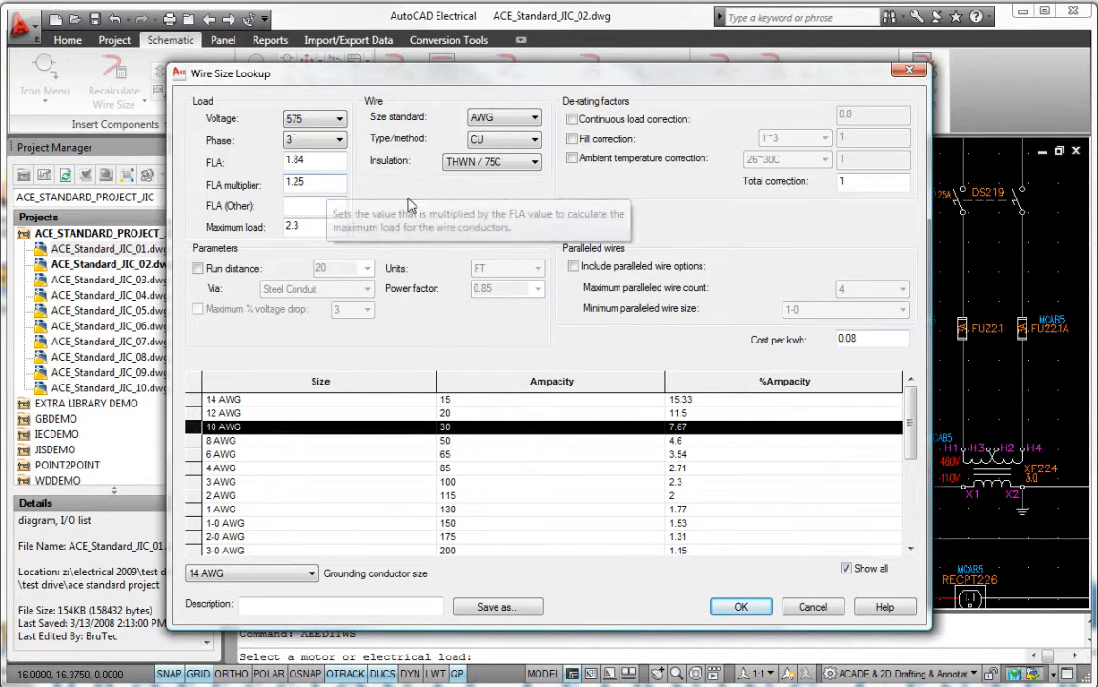
{"action": "mouse_move", "coordinate": [443, 237]}
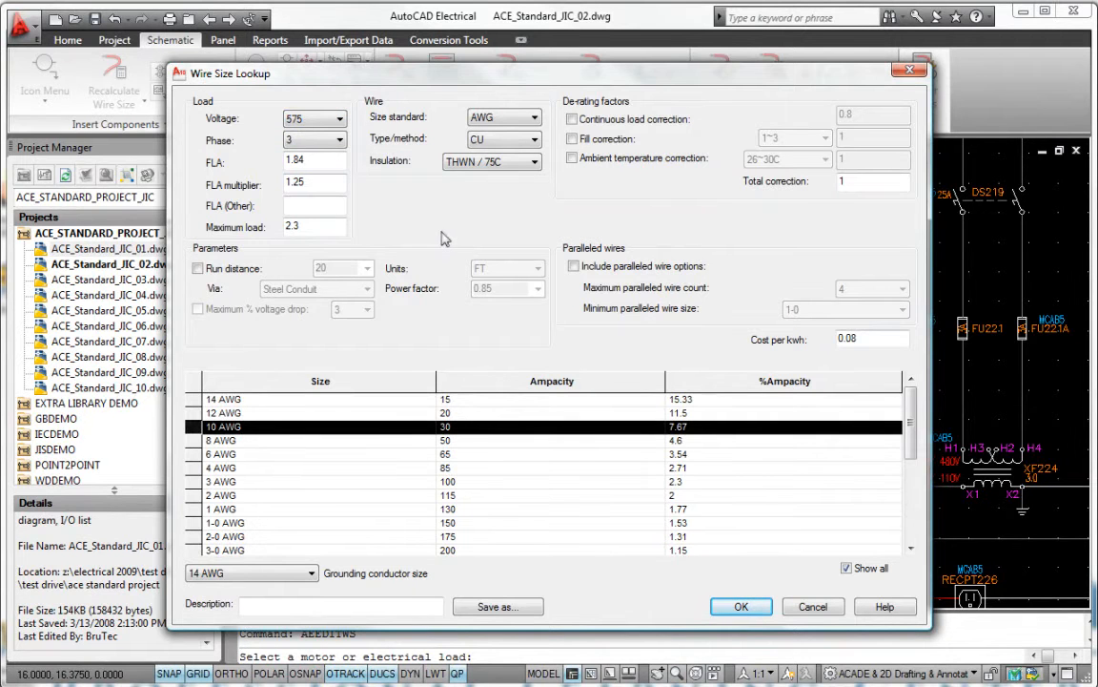
{"action": "mouse_move", "coordinate": [710, 580]}
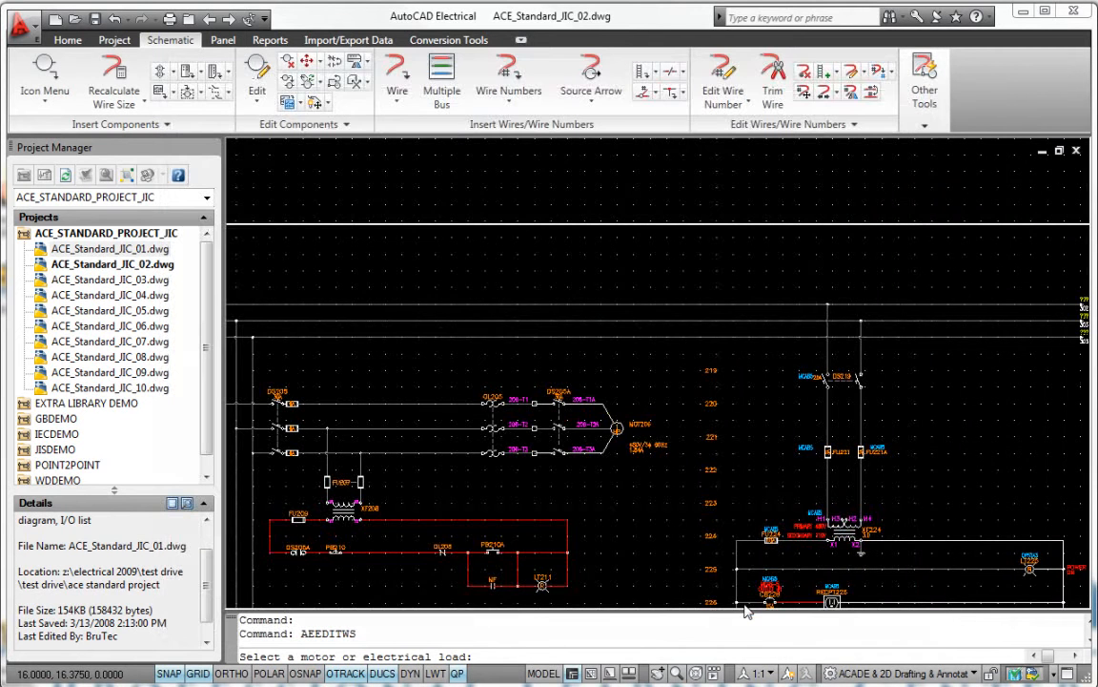
{"action": "mouse_move", "coordinate": [849, 648]}
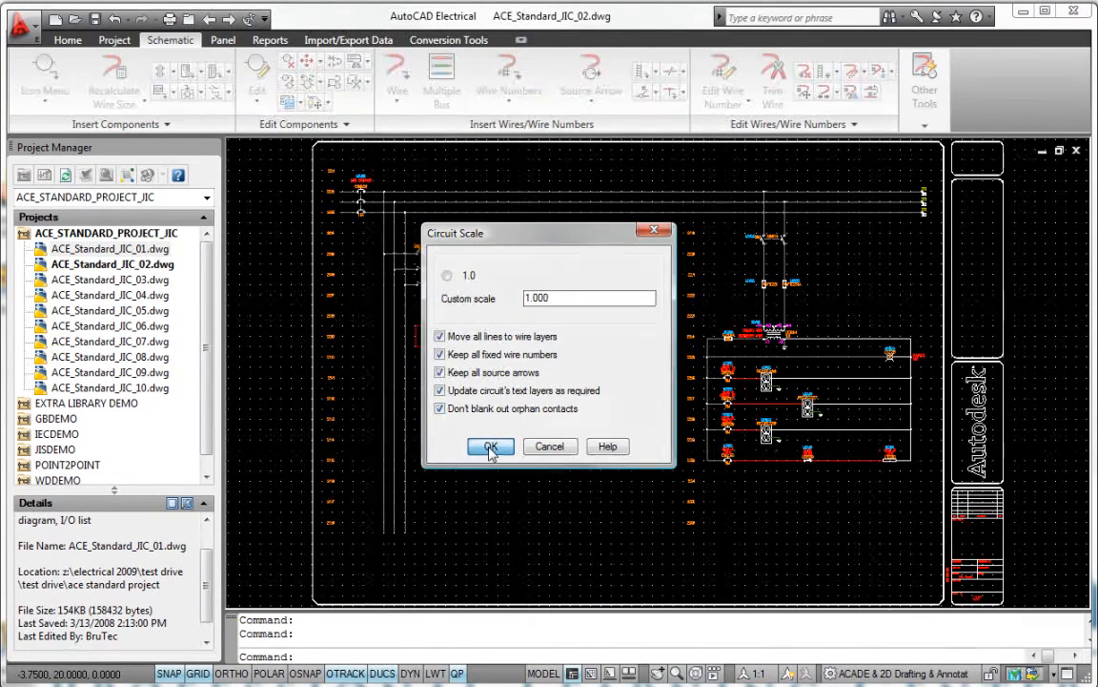
- Accept custom scale 1.000 for the saved circuit being inserted
{"action": "left_click", "coordinate": [490, 447]}
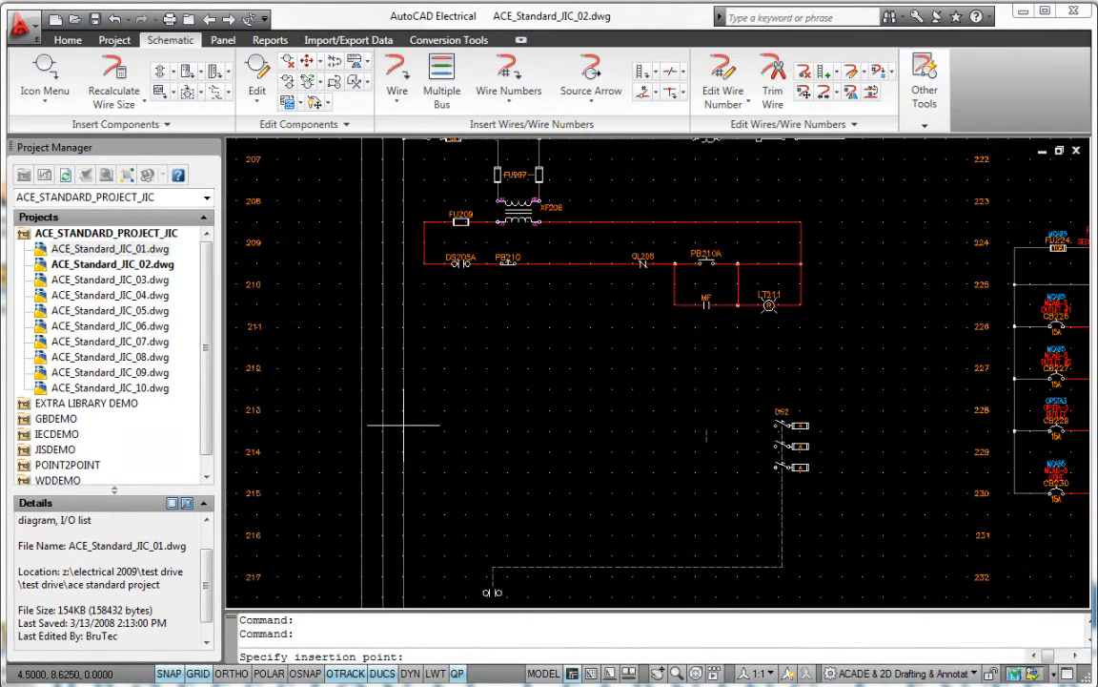